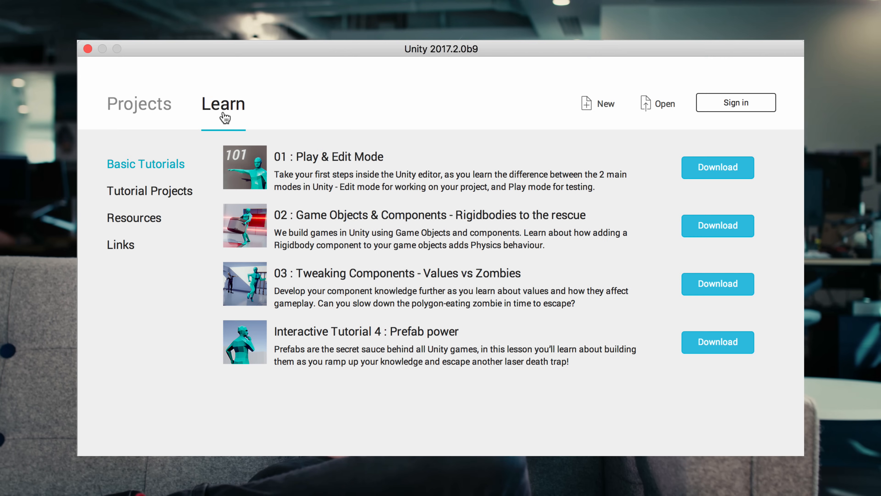
Launch the Play & Edit Mode tutorial, enter Play Mode on the maze, and continue to the next lesson
{"action": "left_click", "coordinate": [718, 167]}
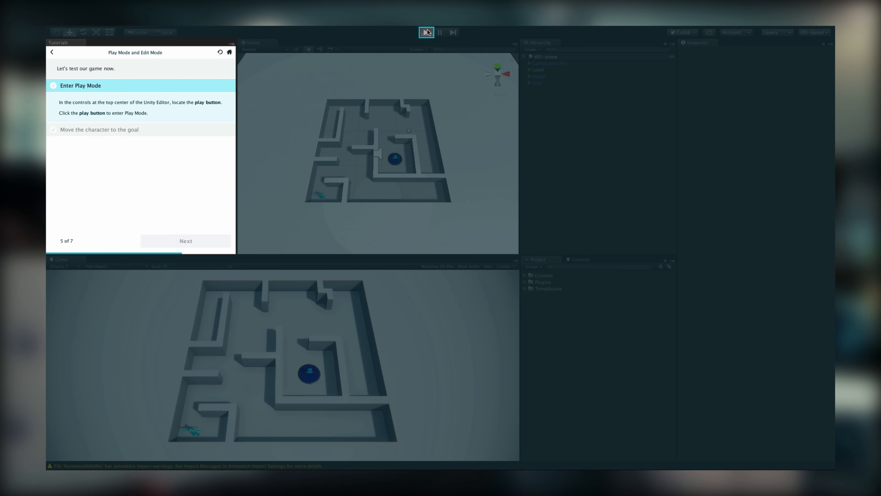
{"action": "left_click", "coordinate": [425, 32]}
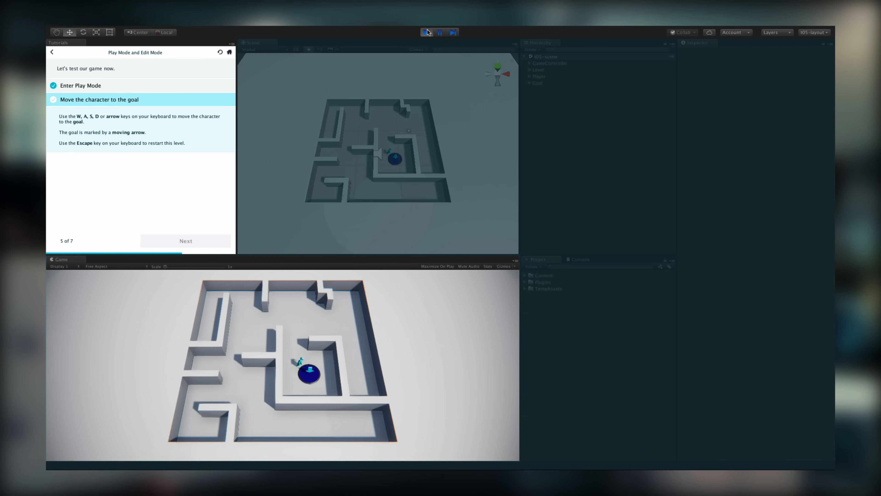
{"action": "left_click", "coordinate": [185, 240]}
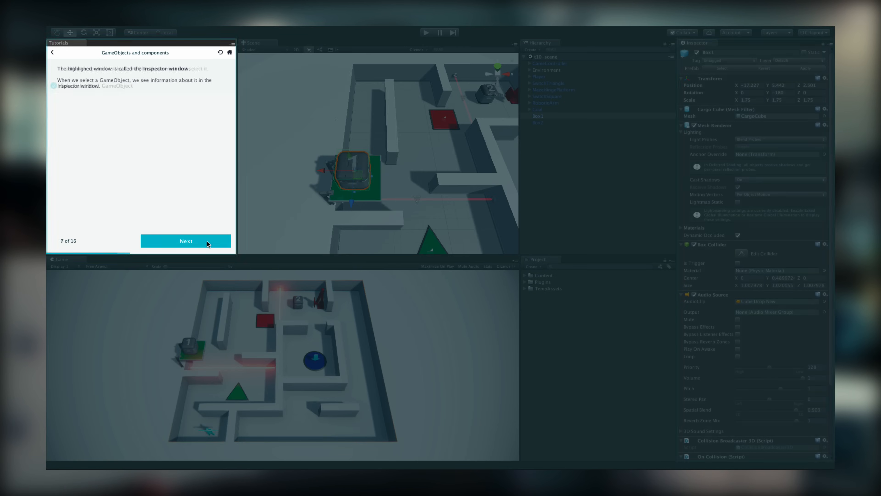
Add a Rigidbody component to the cargo box and proceed to test it in Play Mode
{"action": "left_click", "coordinate": [185, 241]}
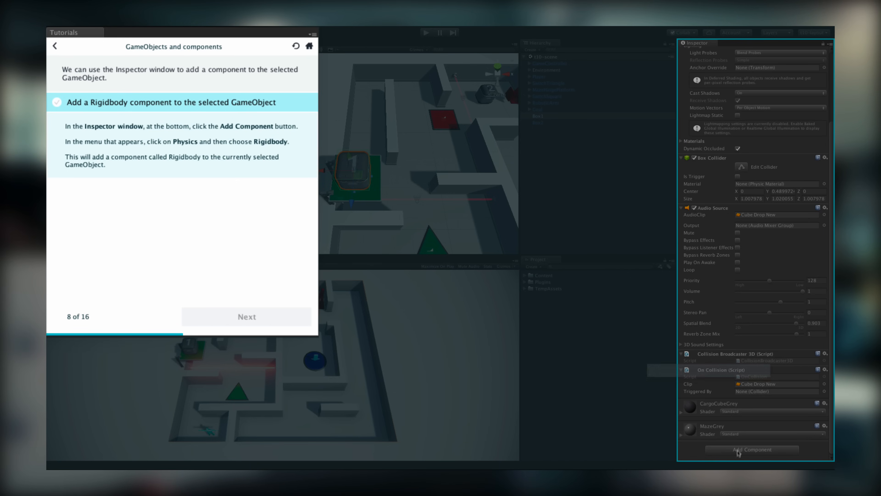
{"action": "left_click", "coordinate": [752, 449]}
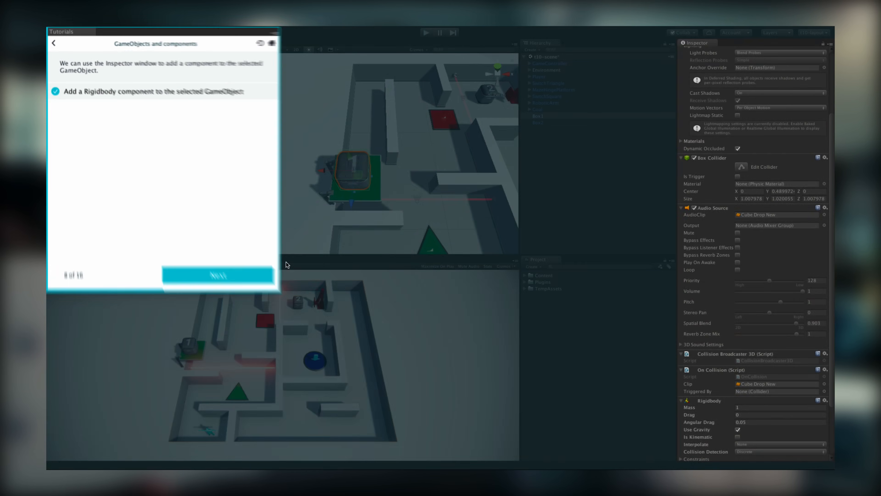
{"action": "left_click", "coordinate": [218, 275]}
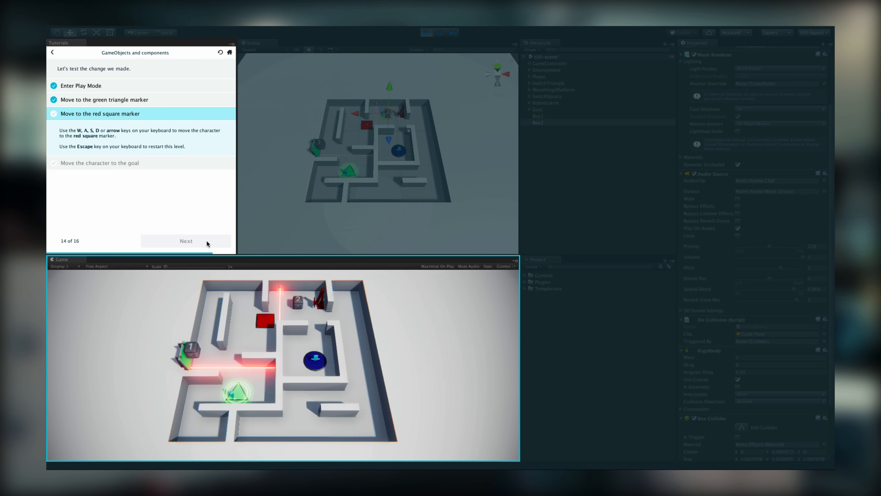